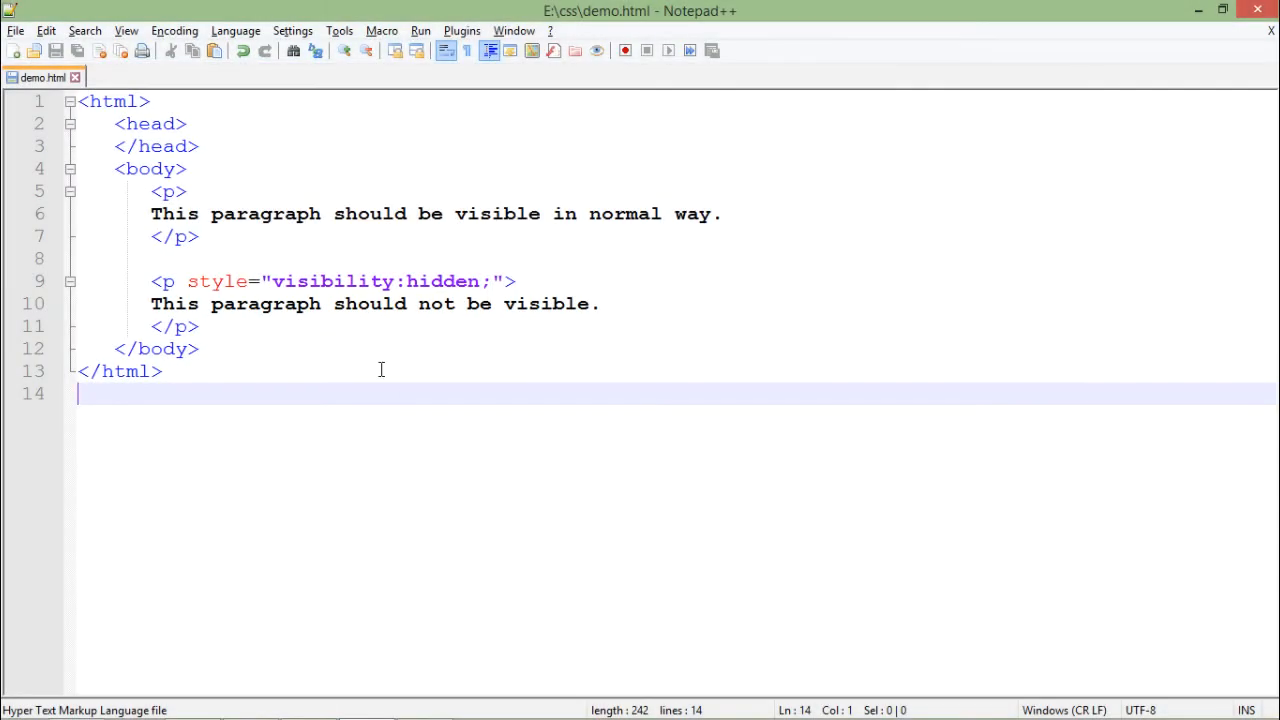
# Review the markup: the first paragraph's text and the second paragraph's inline visibility:hidden declaration.
pyautogui.click(176, 212)
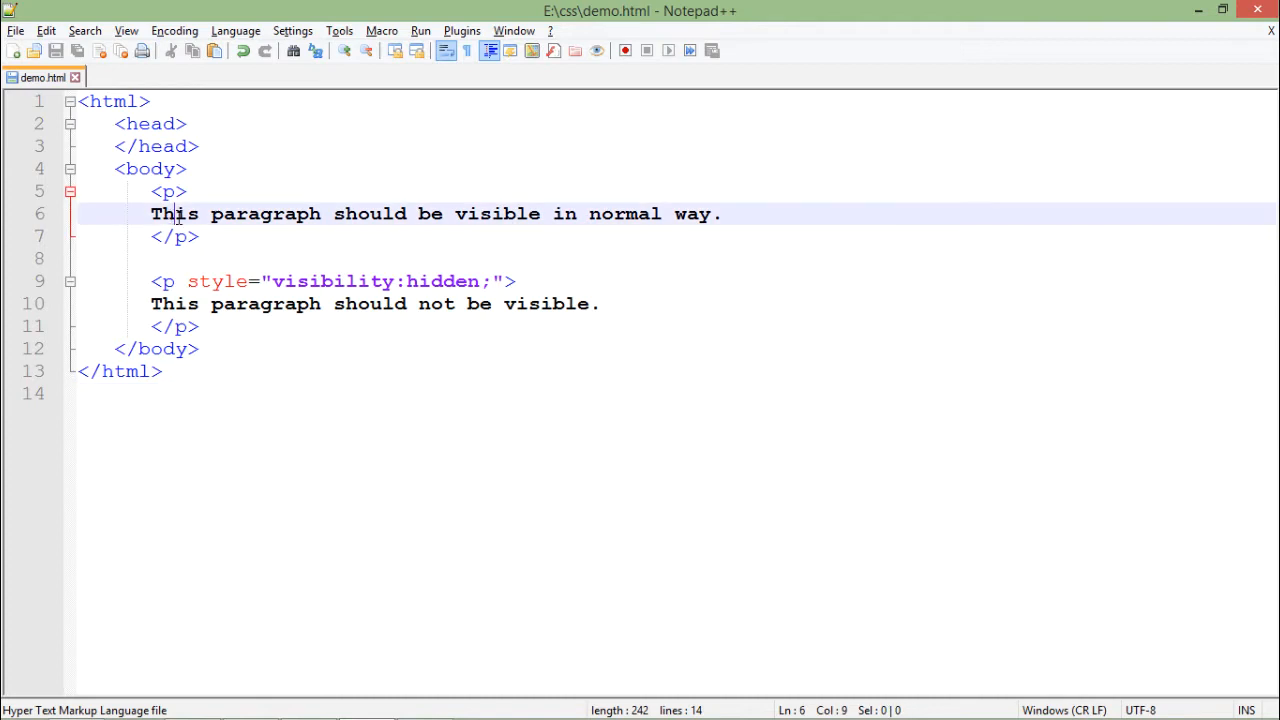
pyautogui.click(152, 192)
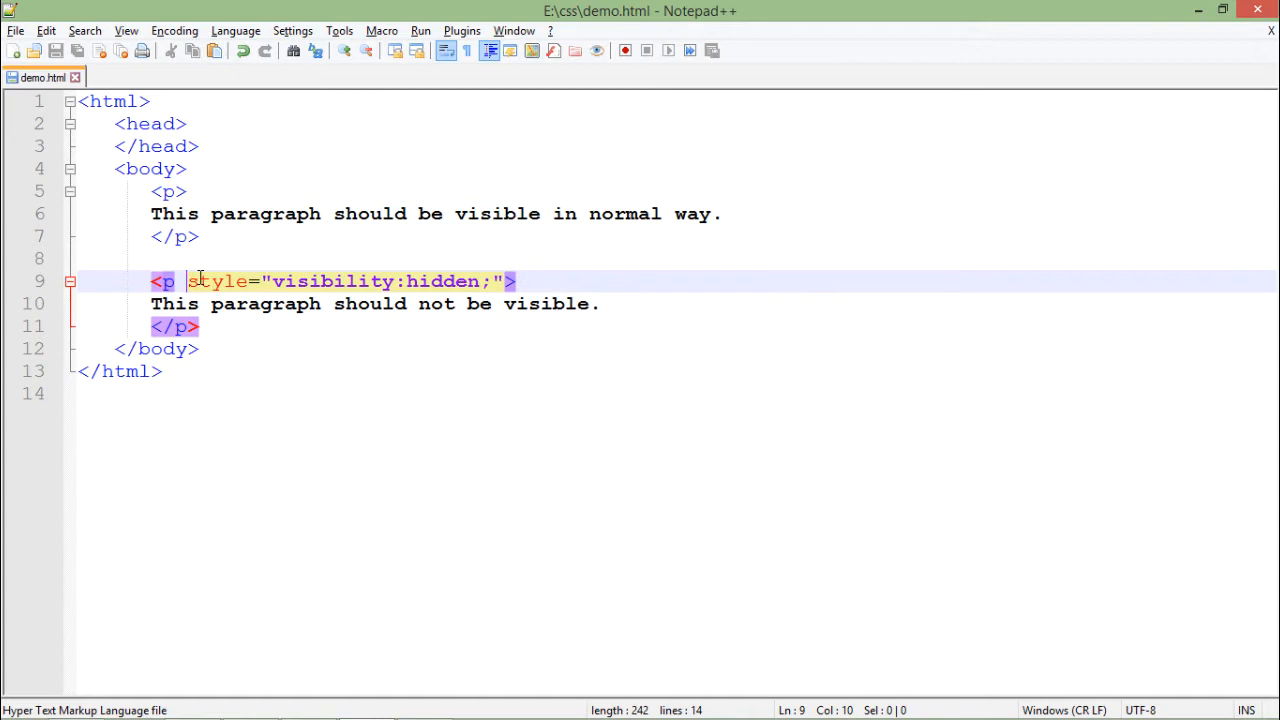
pyautogui.click(360, 280)
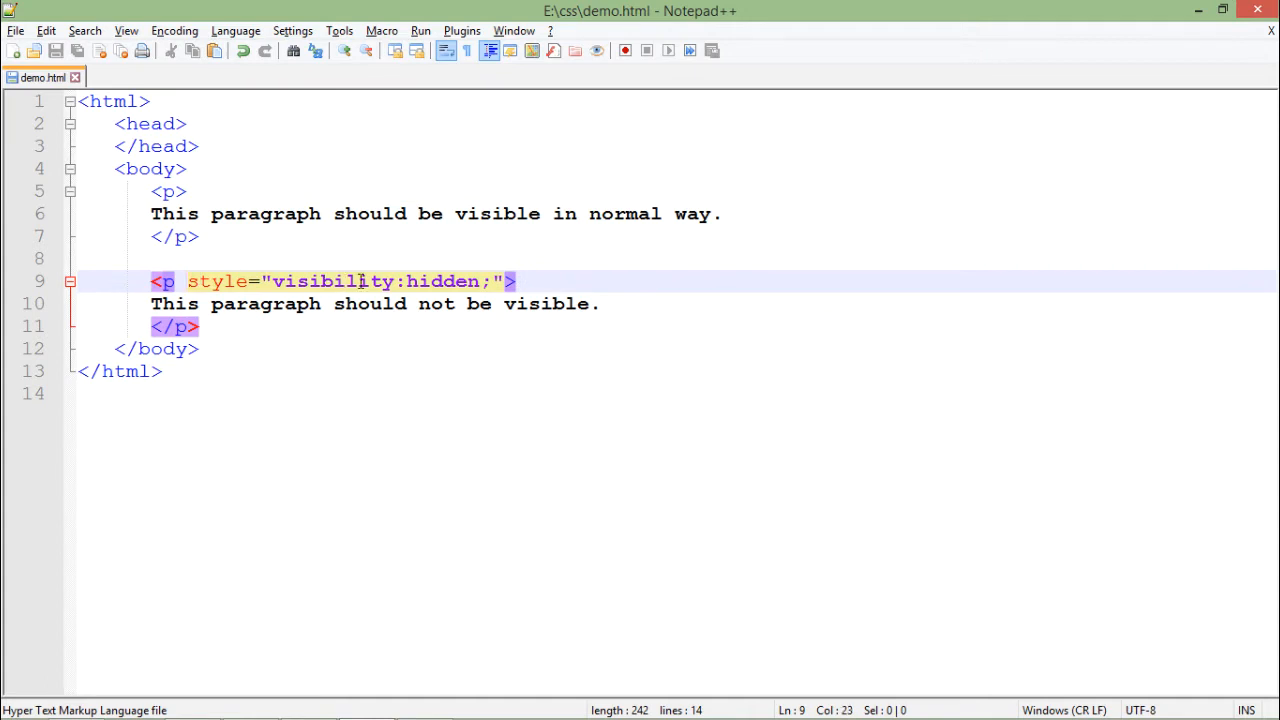
pyautogui.click(432, 280)
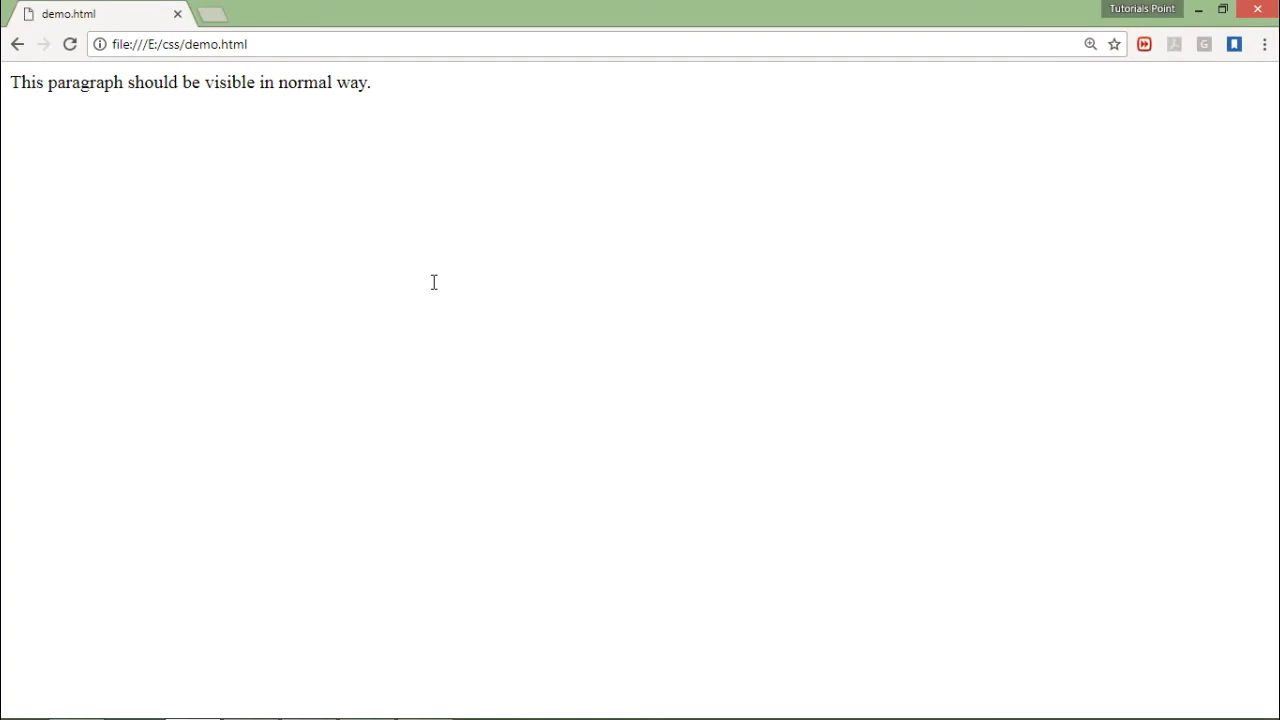
pyautogui.moveTo(116, 122)
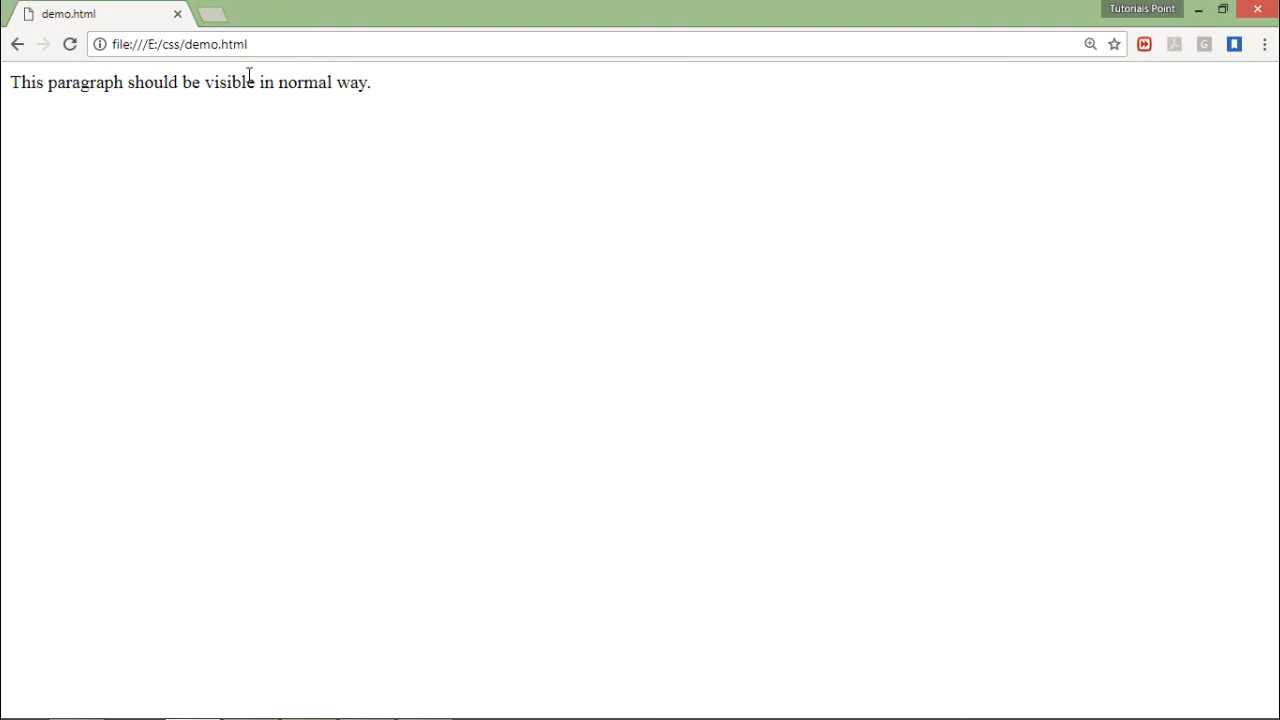
pyautogui.moveTo(384, 104)
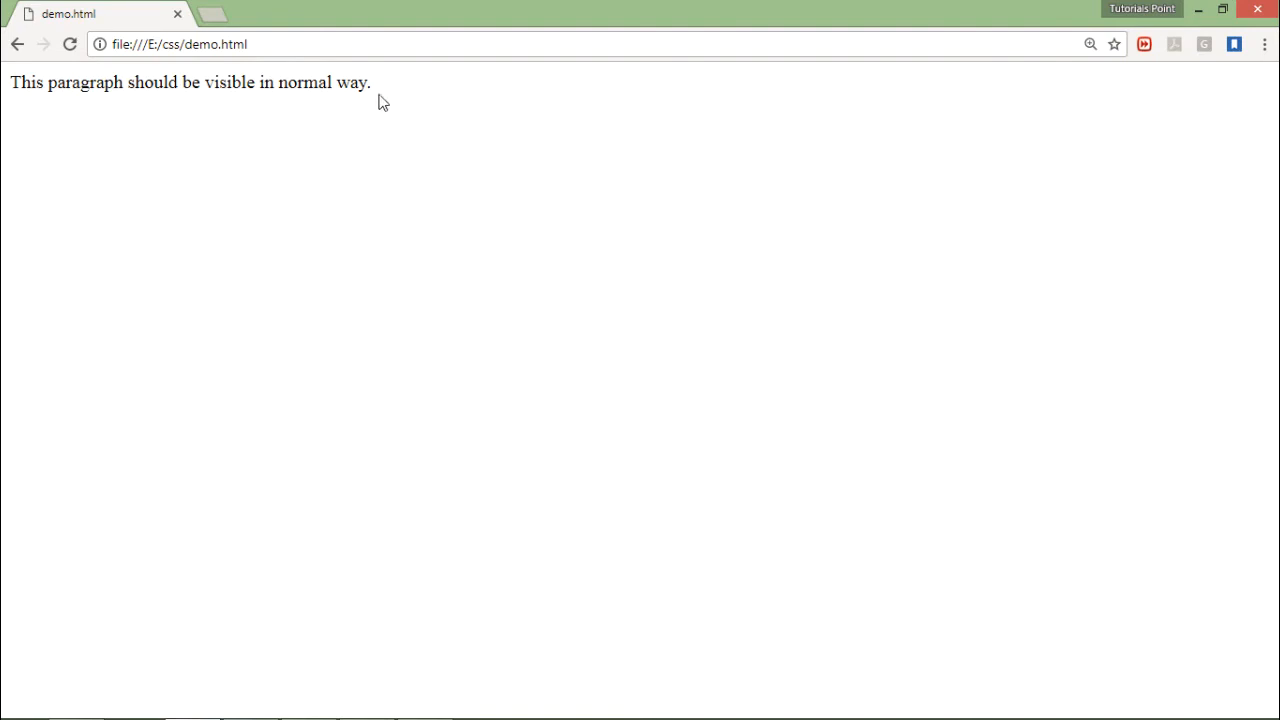
pyautogui.moveTo(360, 156)
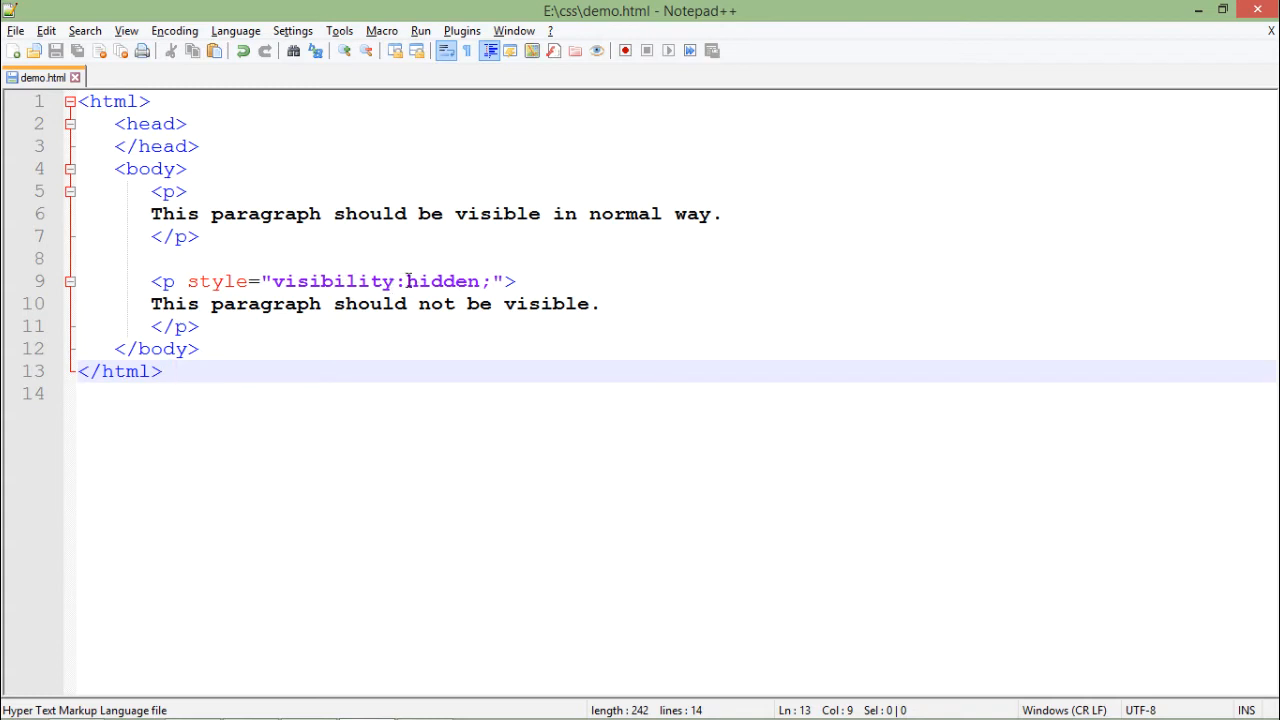
# Insert a <style> block in <head> with p:hover{ visibility:hidden; } and remove the second paragraph.
pyautogui.click(176, 370)
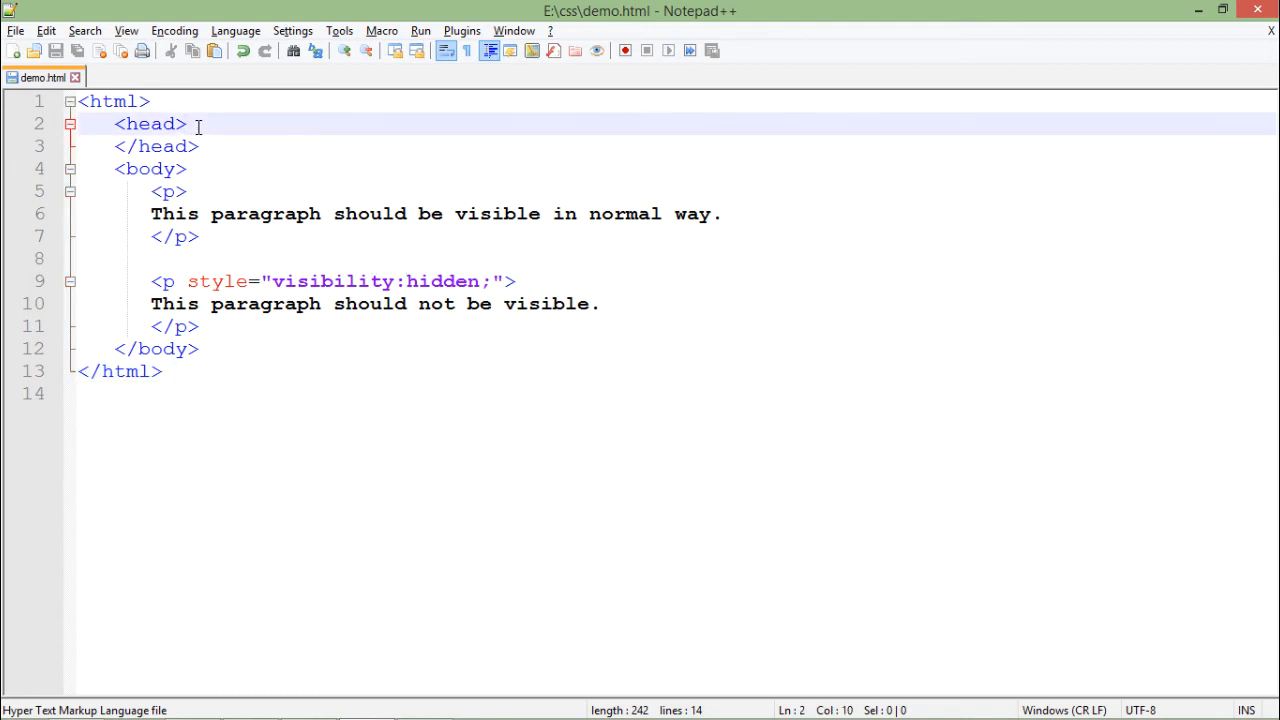
pyautogui.press('enter')
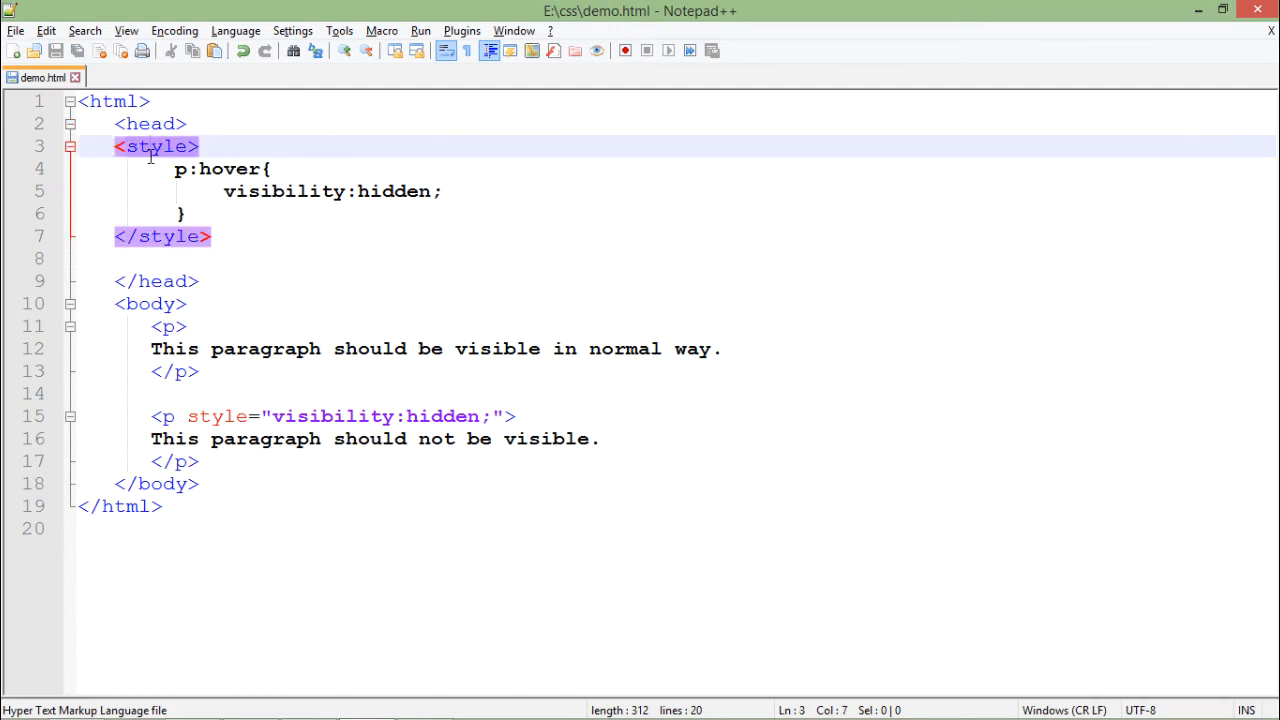
pyautogui.click(210, 168)
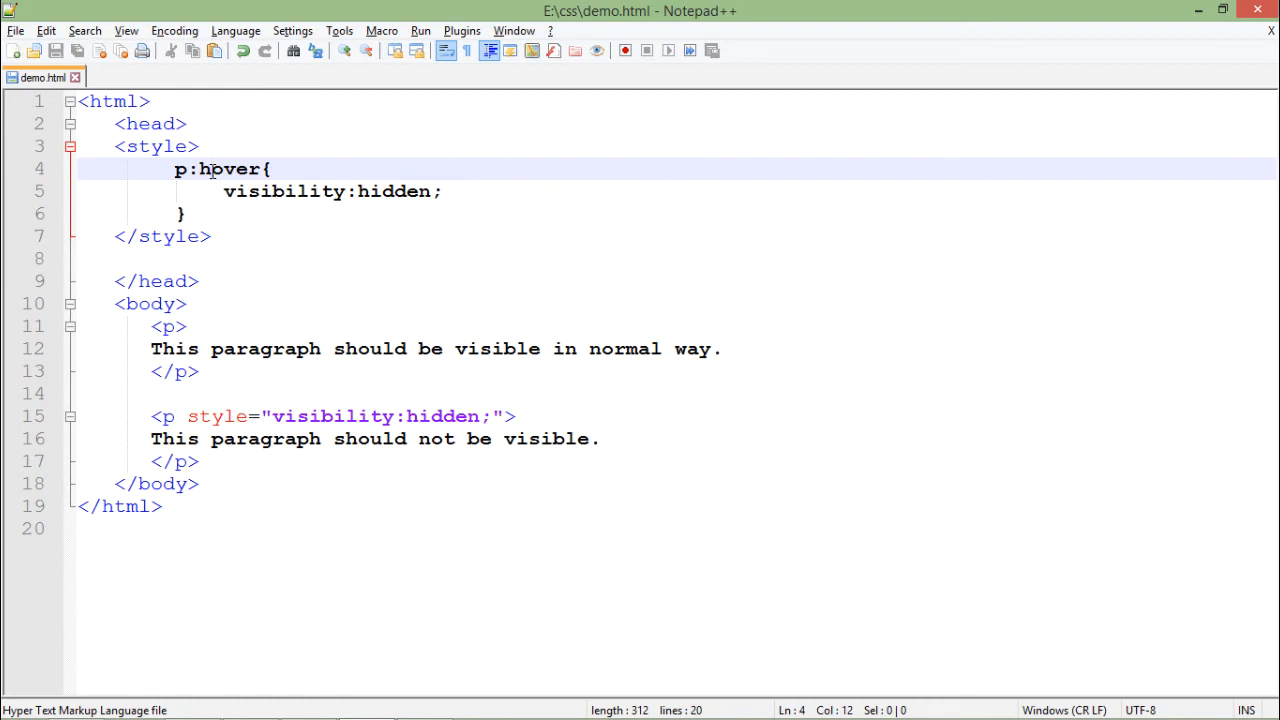
pyautogui.moveTo(342, 218)
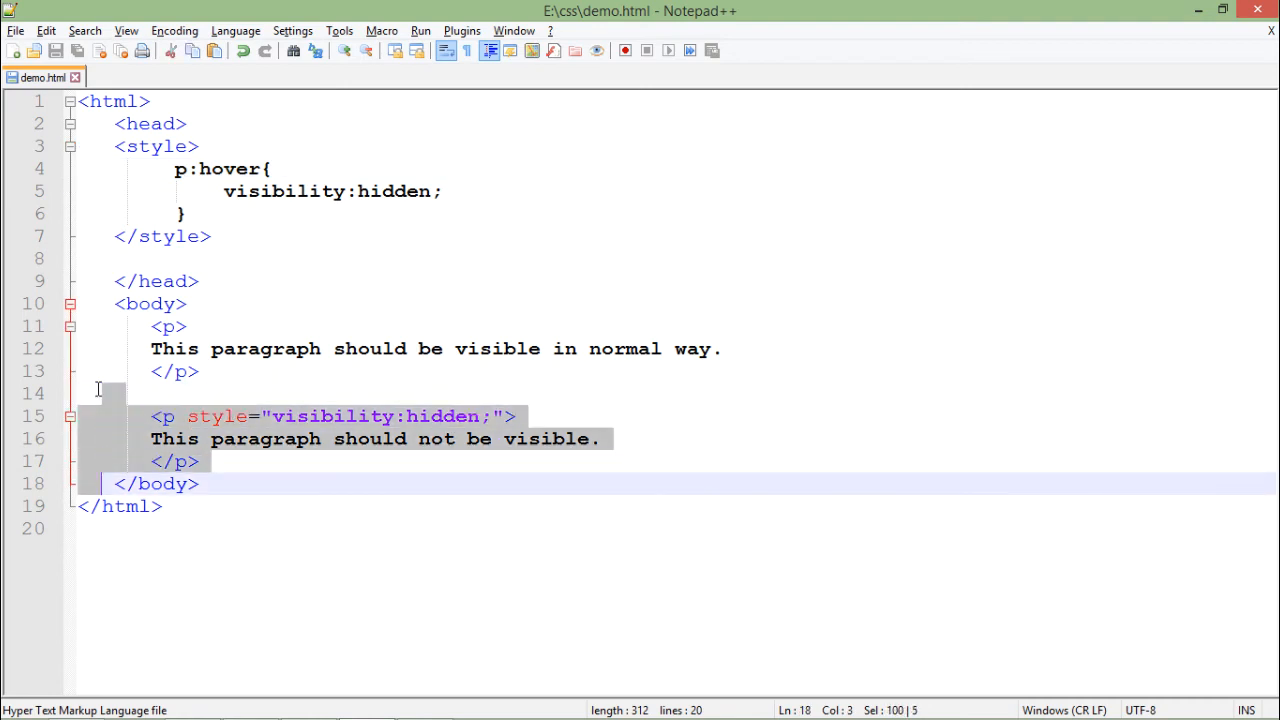
pyautogui.press('Delete')
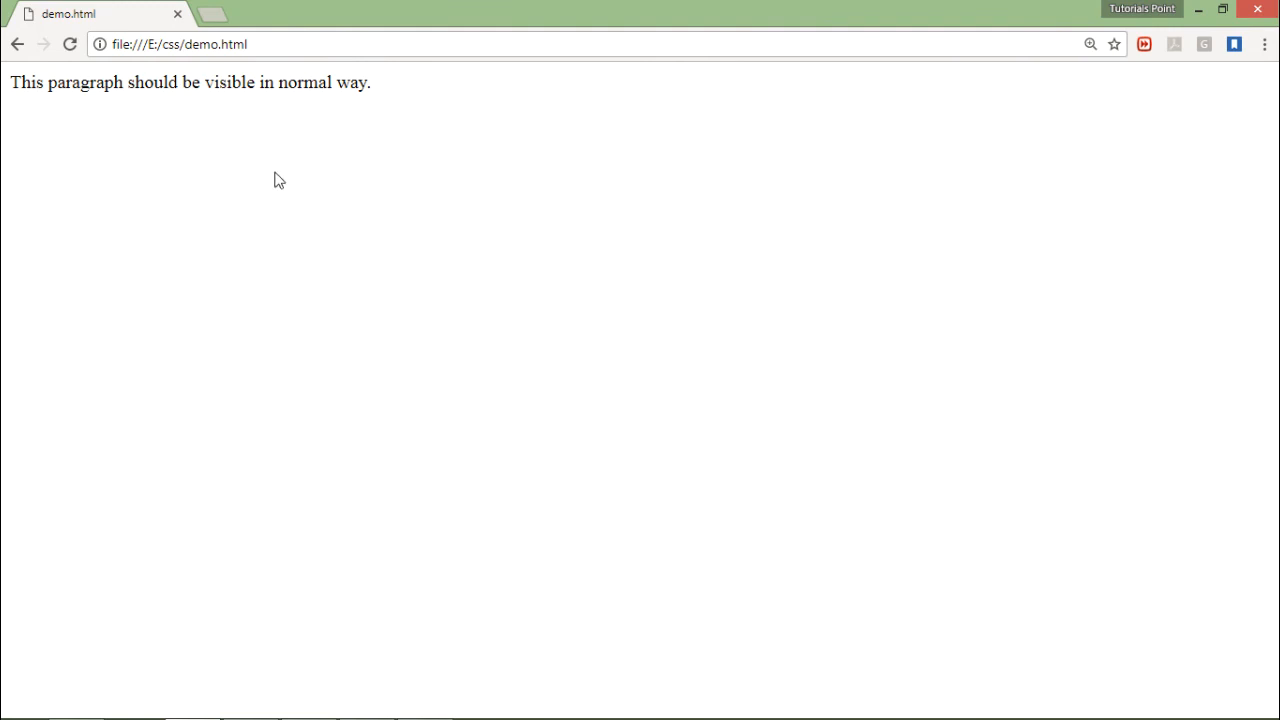
pyautogui.moveTo(296, 156)
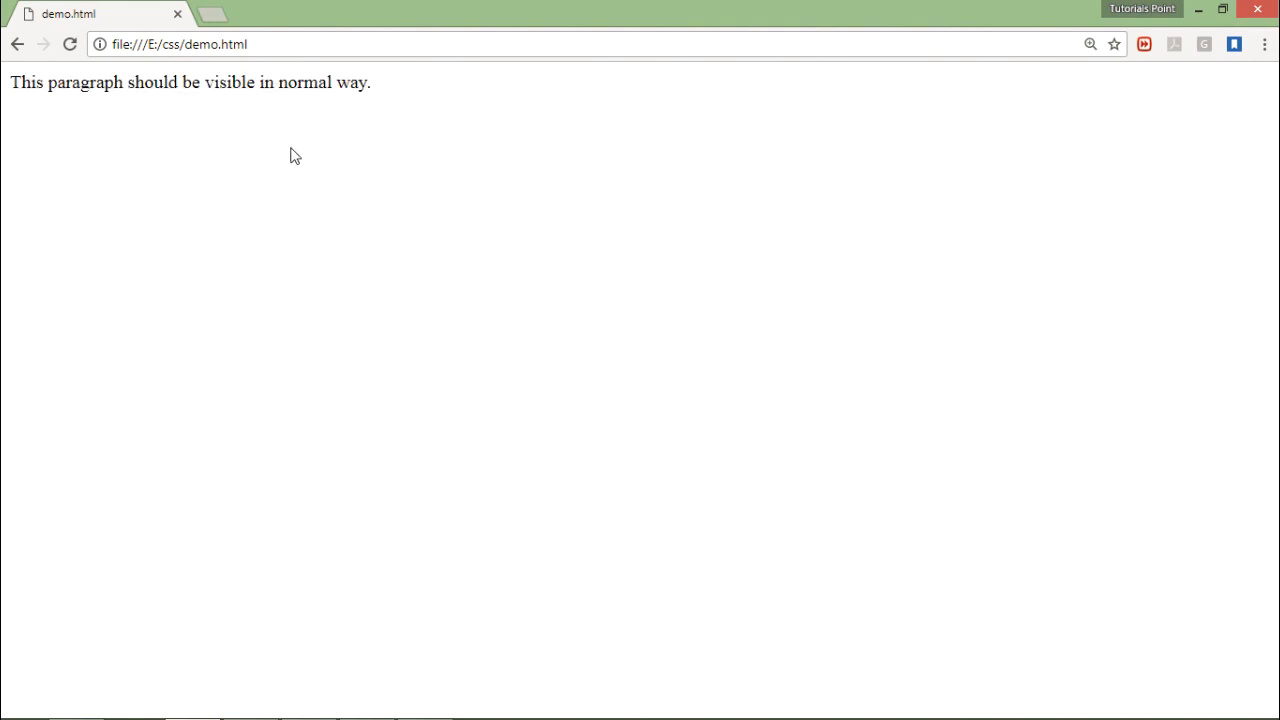